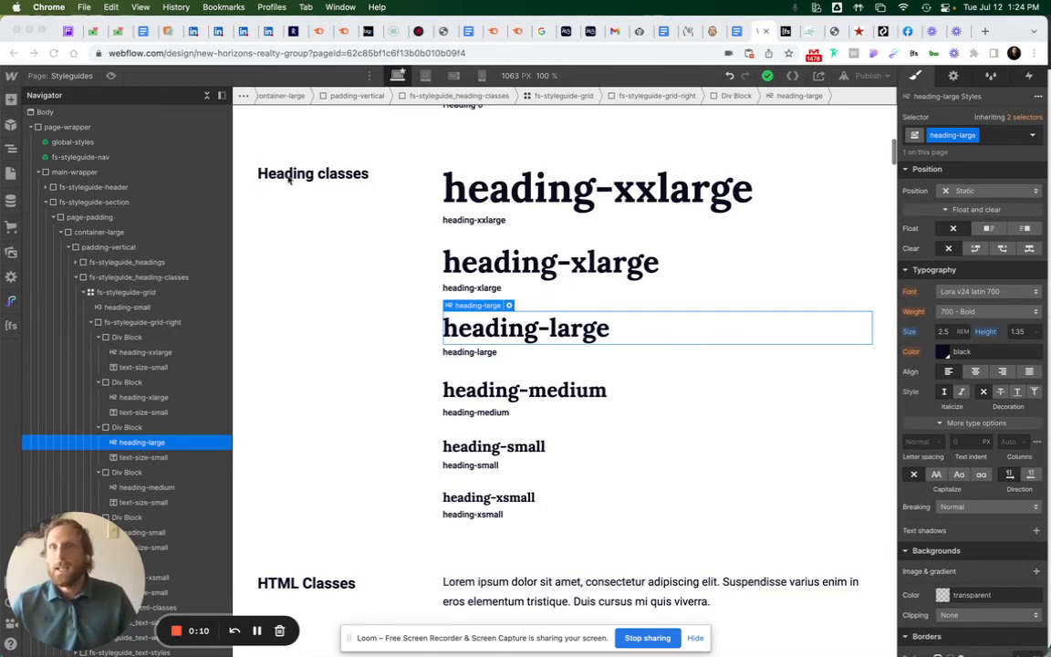
Select the heading-xxlarge heading on the canvas to review its 3.5 rem size and 1.25 line height.
{"action": "left_click", "coordinate": [597, 188]}
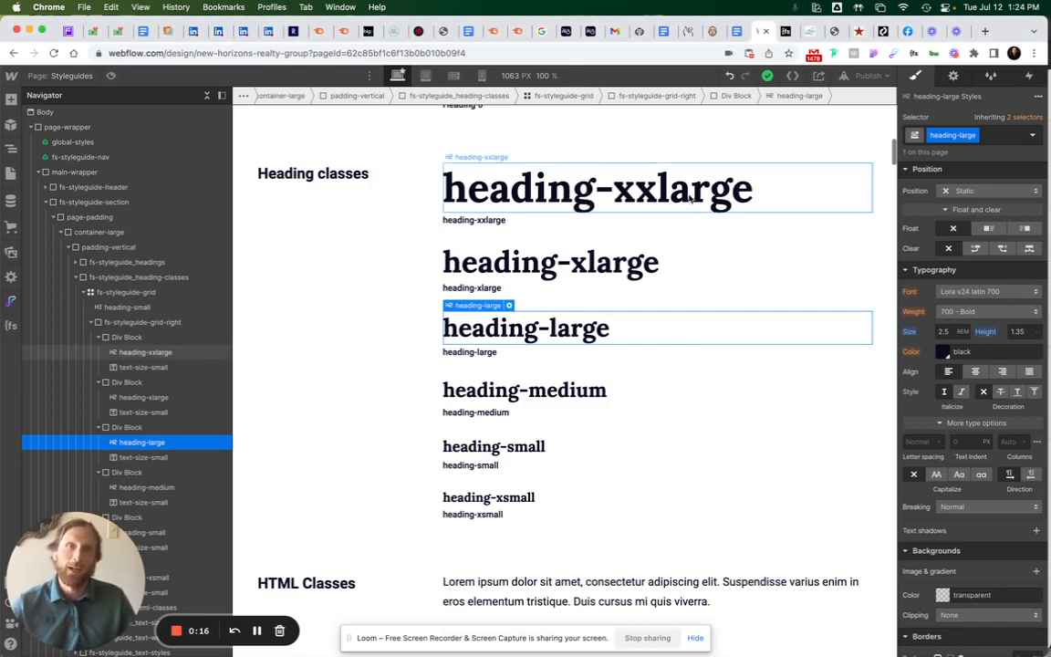
{"action": "left_click", "coordinate": [596, 187]}
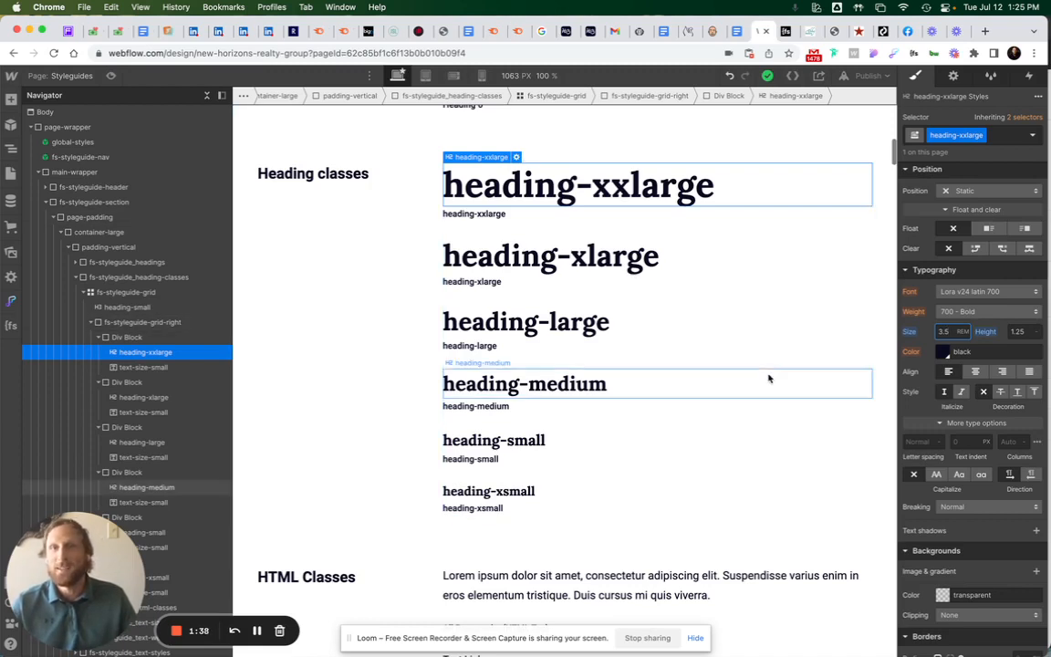
{"action": "mouse_move", "coordinate": [586, 441]}
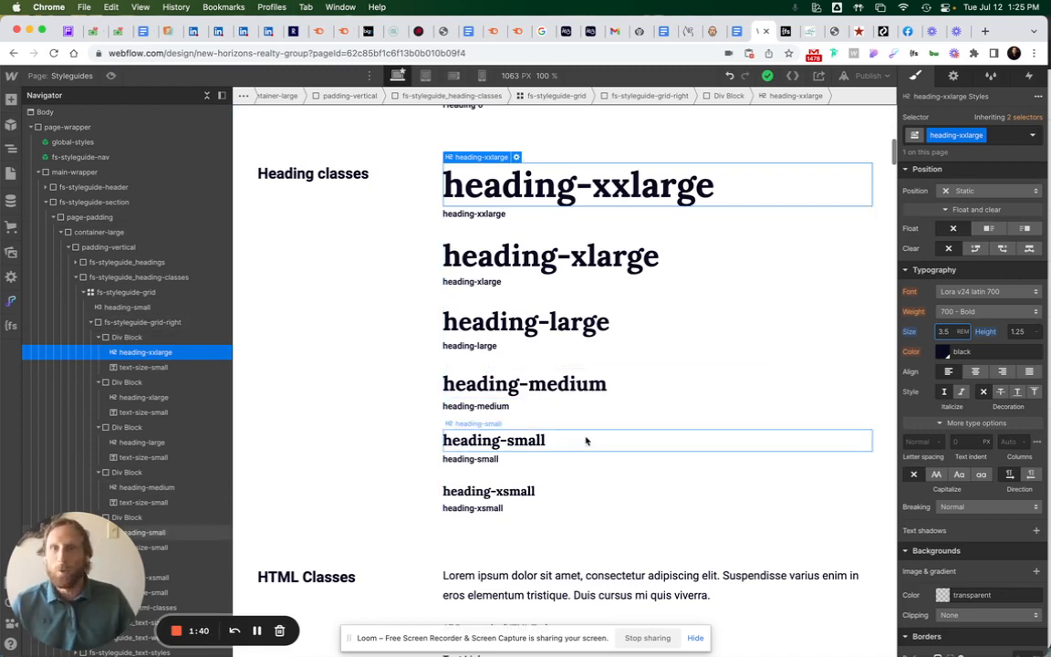